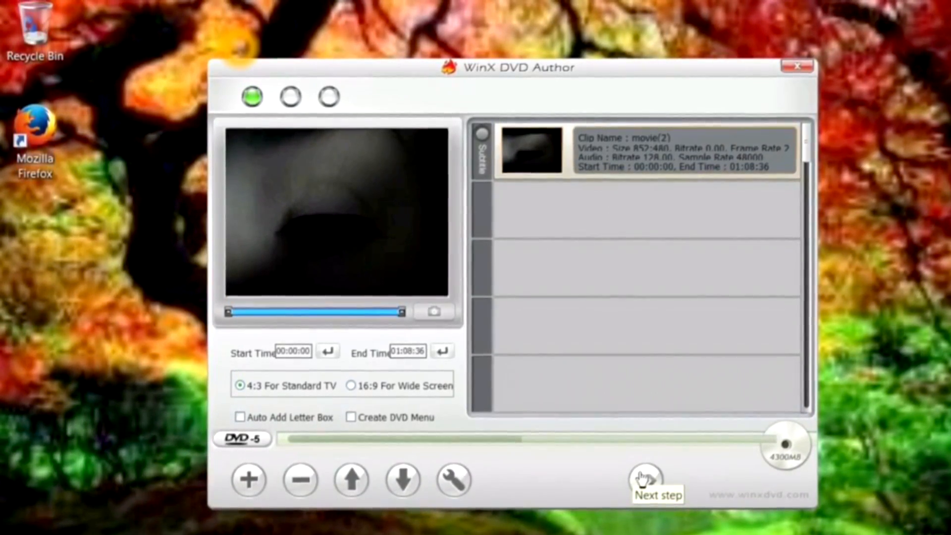
# Finish CDBurnerXP setup with Launch CDBurnerXP checked, opening the main window and its options
pyautogui.click(657, 481)
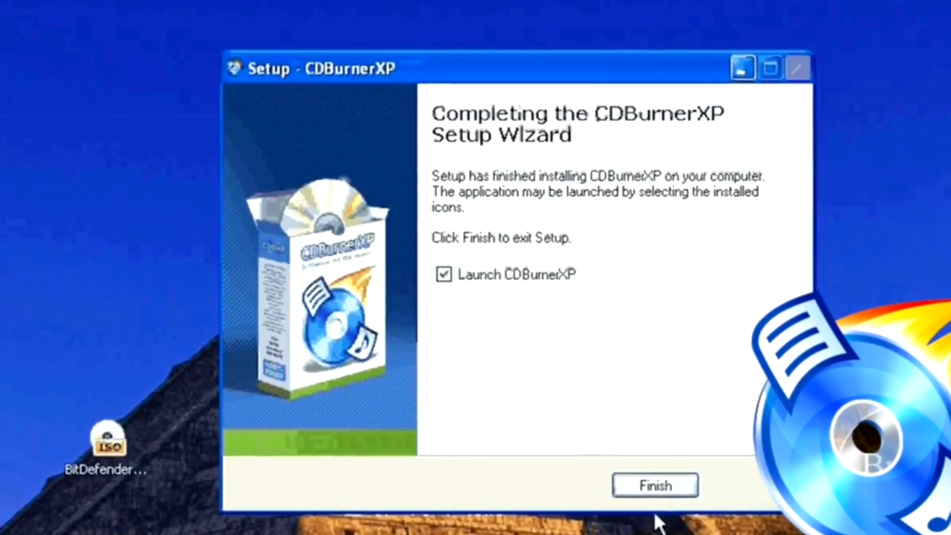
pyautogui.click(654, 485)
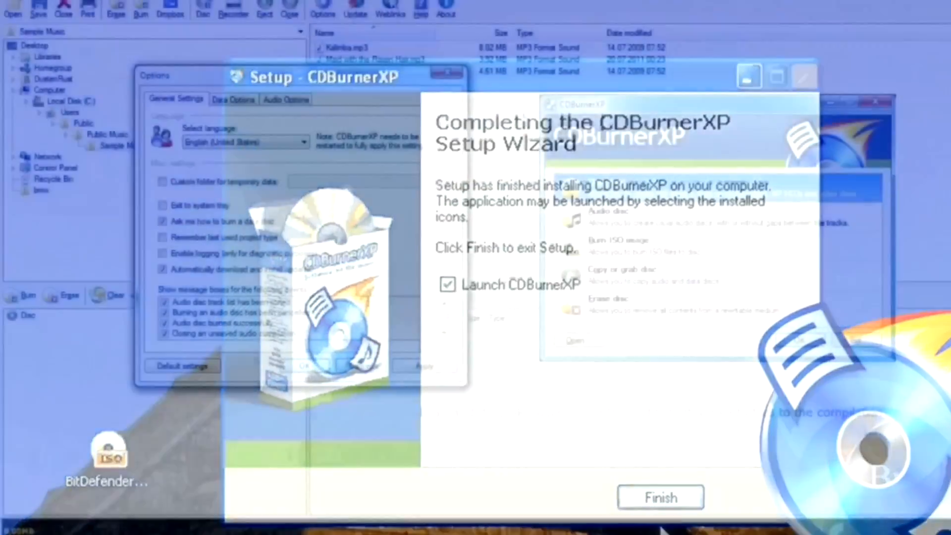
pyautogui.click(659, 497)
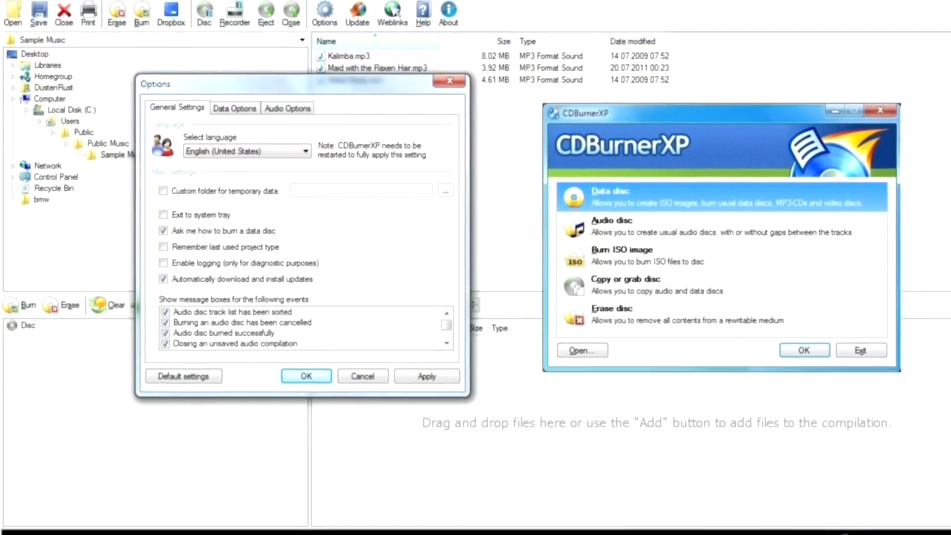